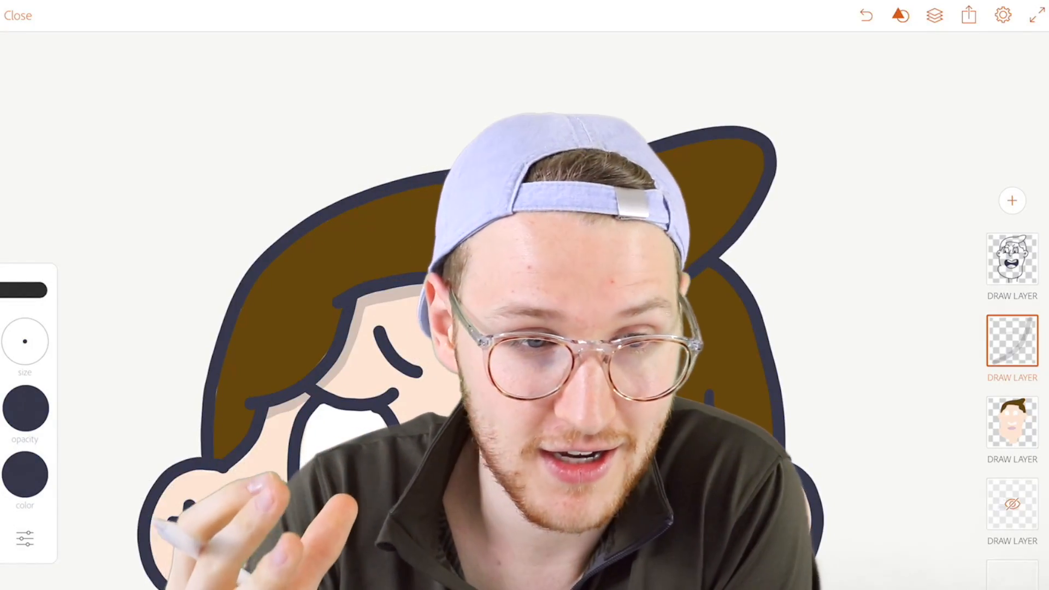
Close the finished cartoon face and return to the iPad home screen.
{"action": "left_click", "coordinate": [16, 16]}
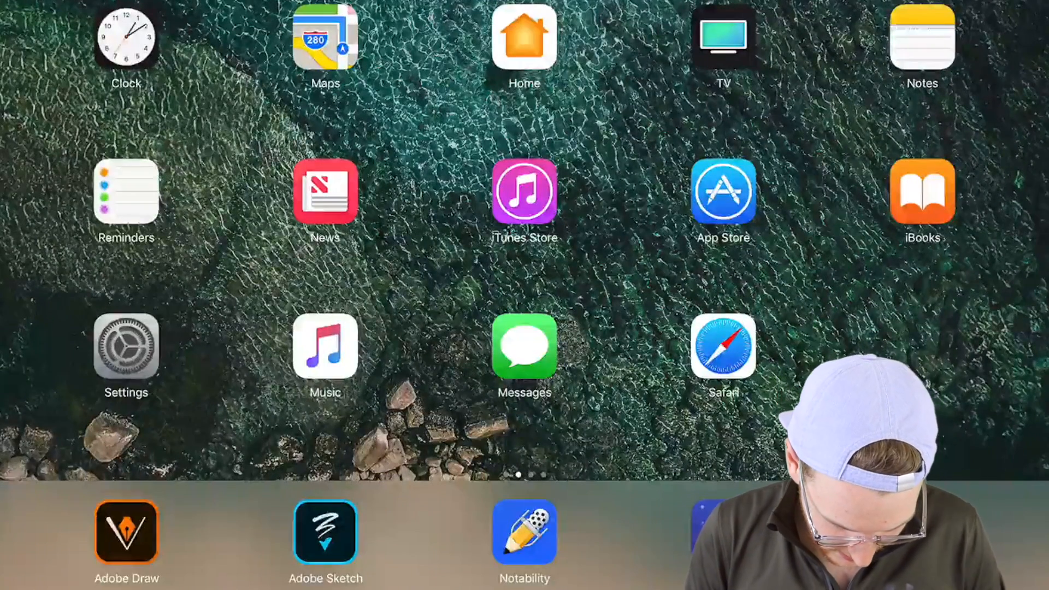
Launch Adobe Draw and browse the project gallery to the Doodles project.
{"action": "left_click", "coordinate": [125, 533]}
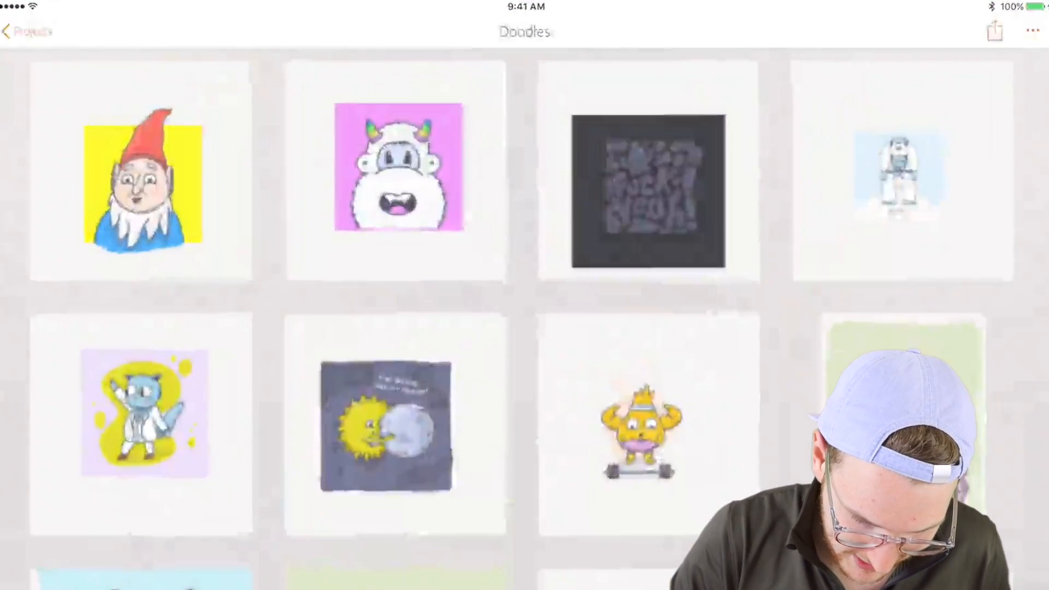
{"action": "scroll", "scroll_direction": "down", "scroll_amount": 3}
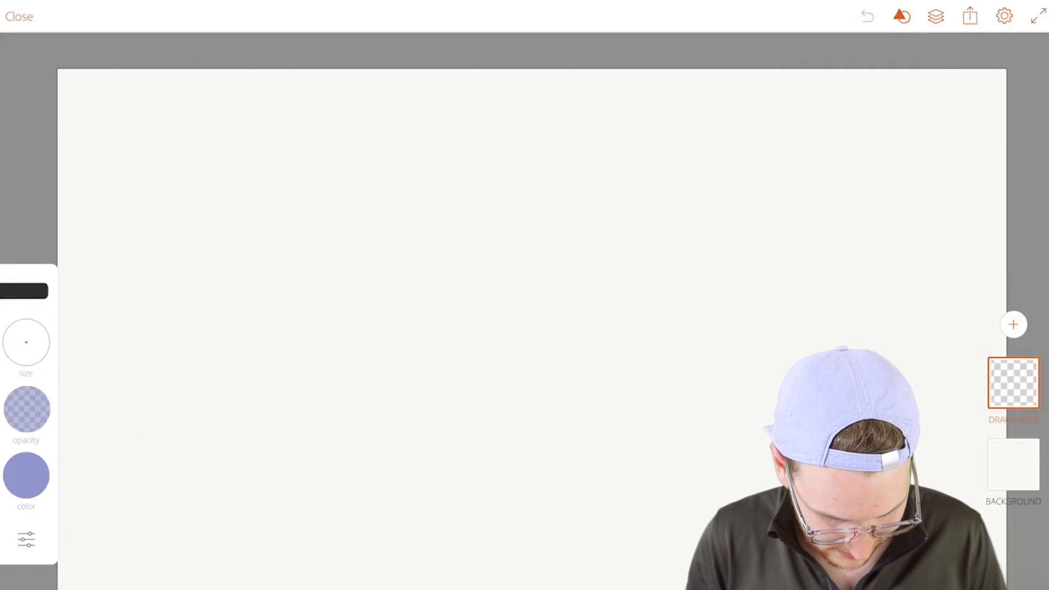
With the light purple pencil, sketch vertical and horizontal centre guidelines through the head circle.
{"action": "left_click", "coordinate": [26, 476]}
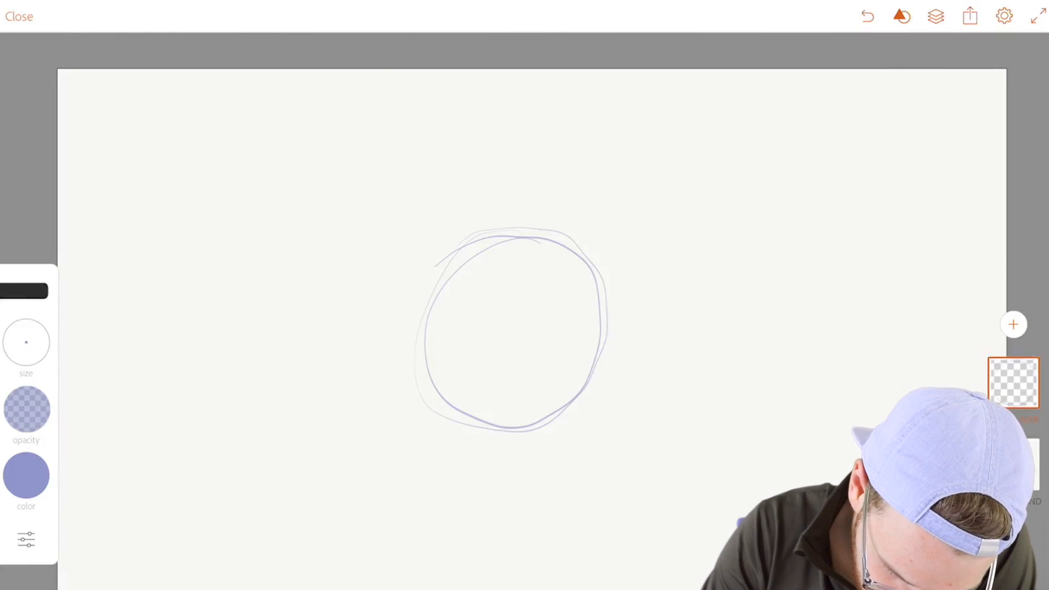
{"action": "left_click_drag", "start_coordinate": [511, 197], "coordinate": [503, 472]}
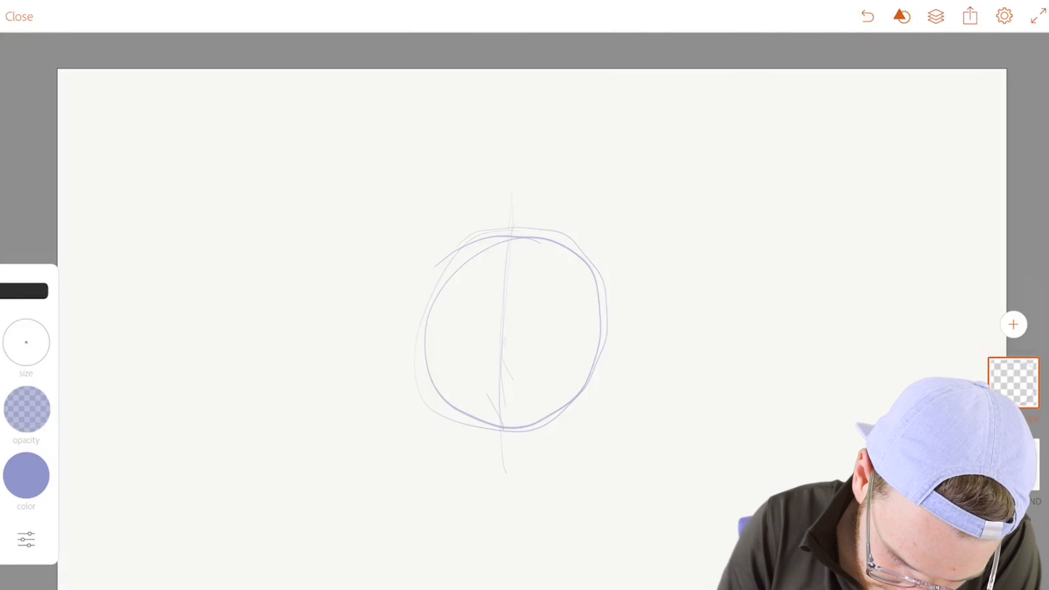
{"action": "left_click_drag", "start_coordinate": [358, 321], "coordinate": [662, 321]}
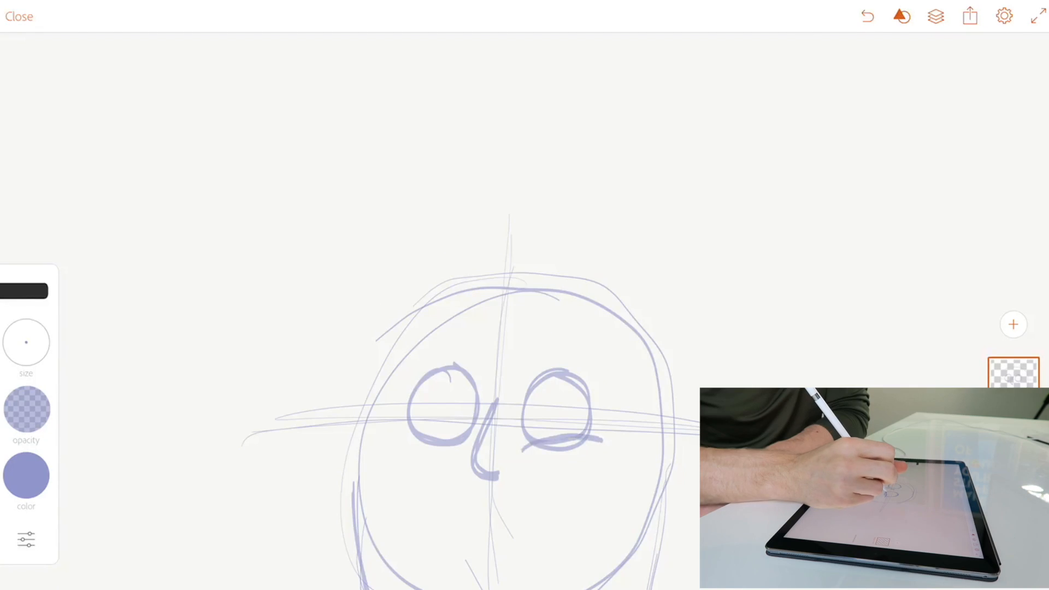
Sketch angry brows over the right and left eyes.
{"action": "left_click_drag", "start_coordinate": [549, 371], "coordinate": [582, 374]}
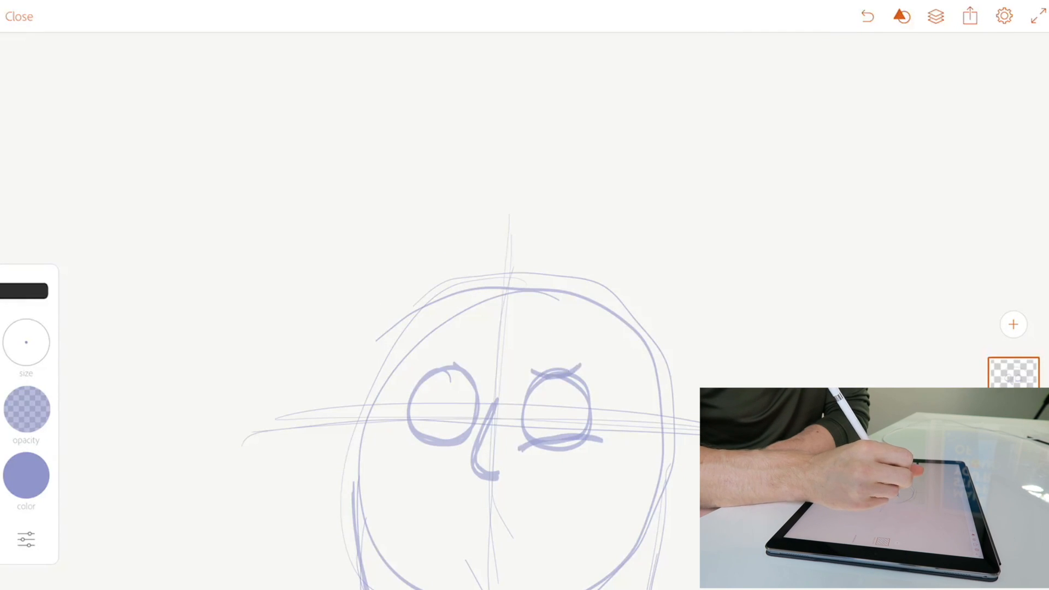
{"action": "left_click_drag", "start_coordinate": [422, 371], "coordinate": [476, 368]}
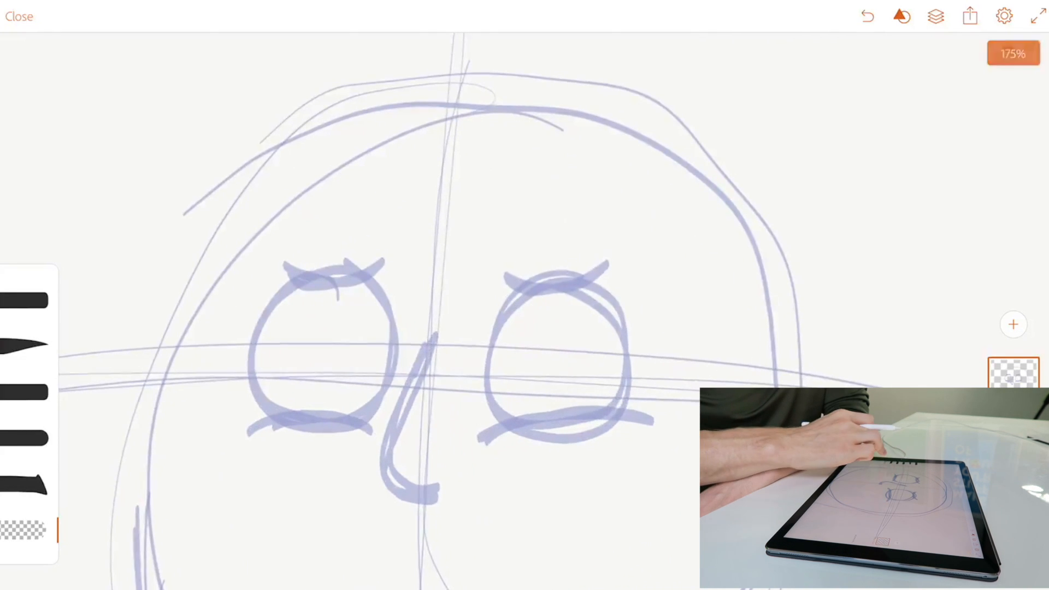
{"action": "left_click", "coordinate": [22, 532]}
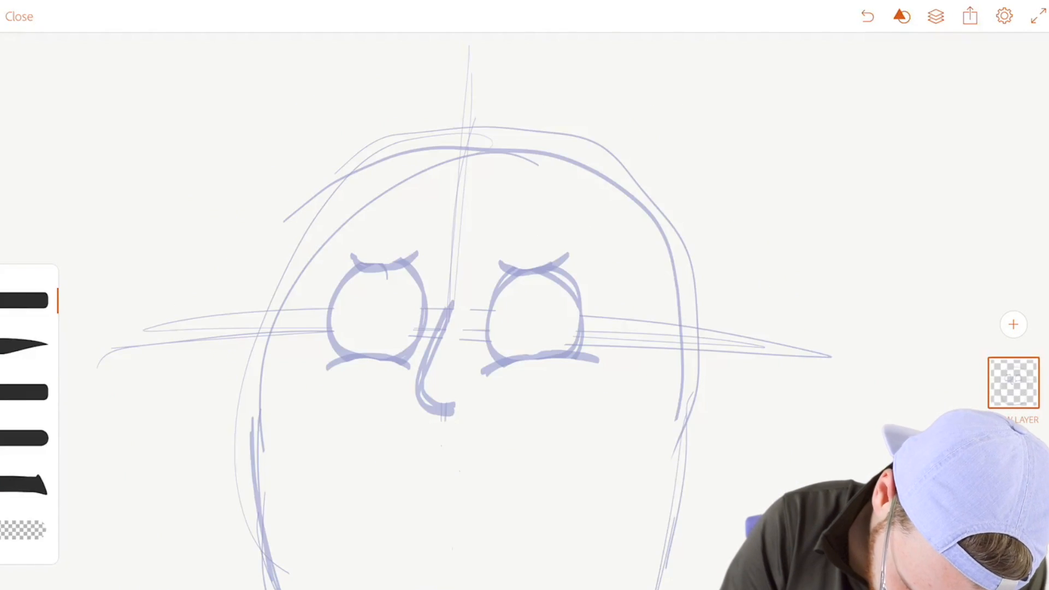
Sketch the wide shouting mouth and bring up the sketch layer's settings.
{"action": "left_click_drag", "start_coordinate": [362, 491], "coordinate": [508, 481]}
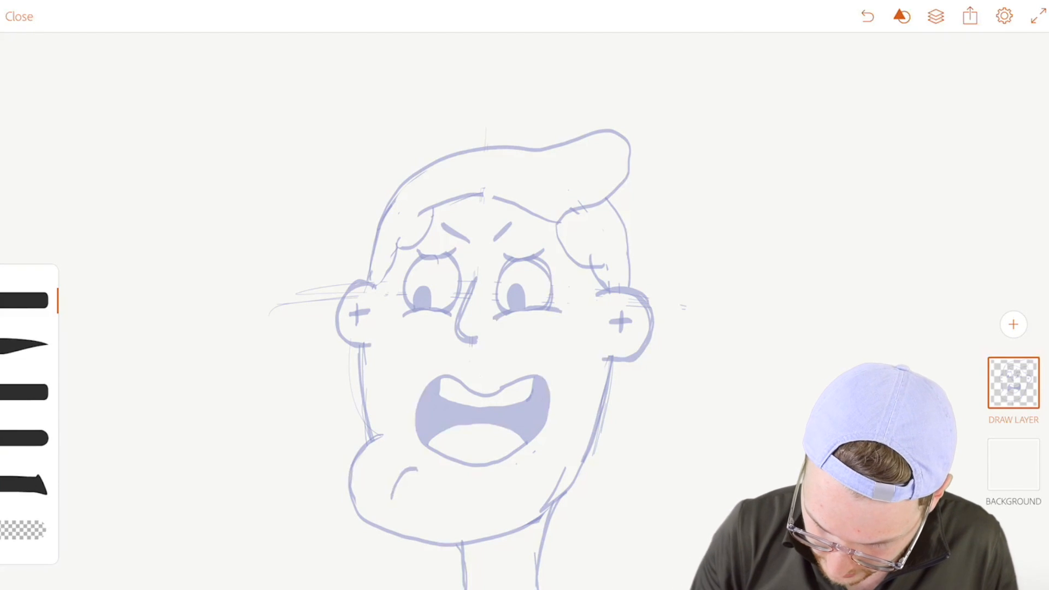
{"action": "left_click", "coordinate": [1014, 388]}
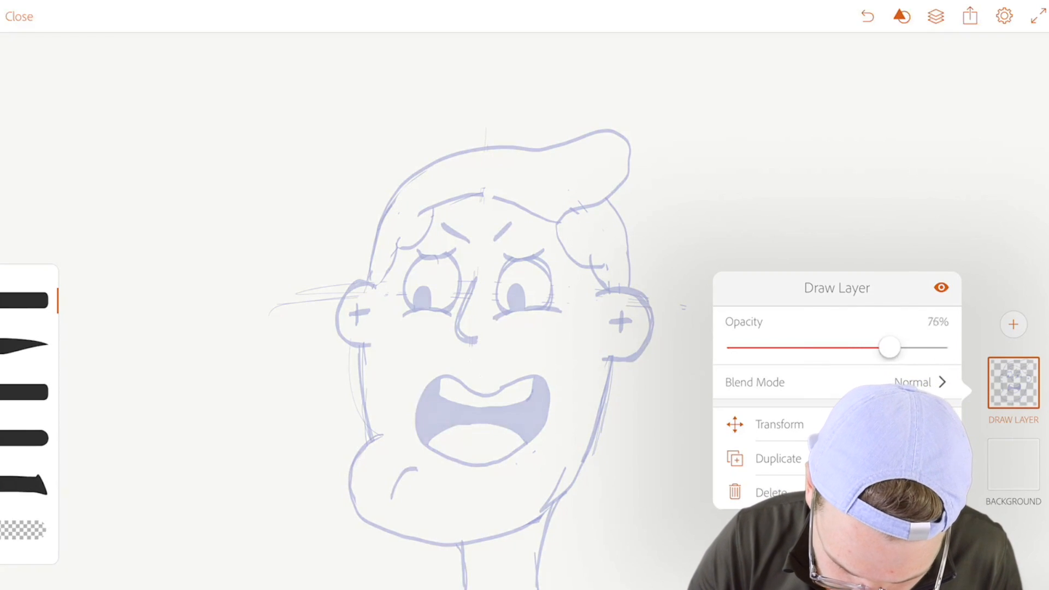
Lower the sketch layer's opacity and add a new ink layer above it with a dark brush colour.
{"action": "left_click_drag", "start_coordinate": [890, 346], "coordinate": [865, 346]}
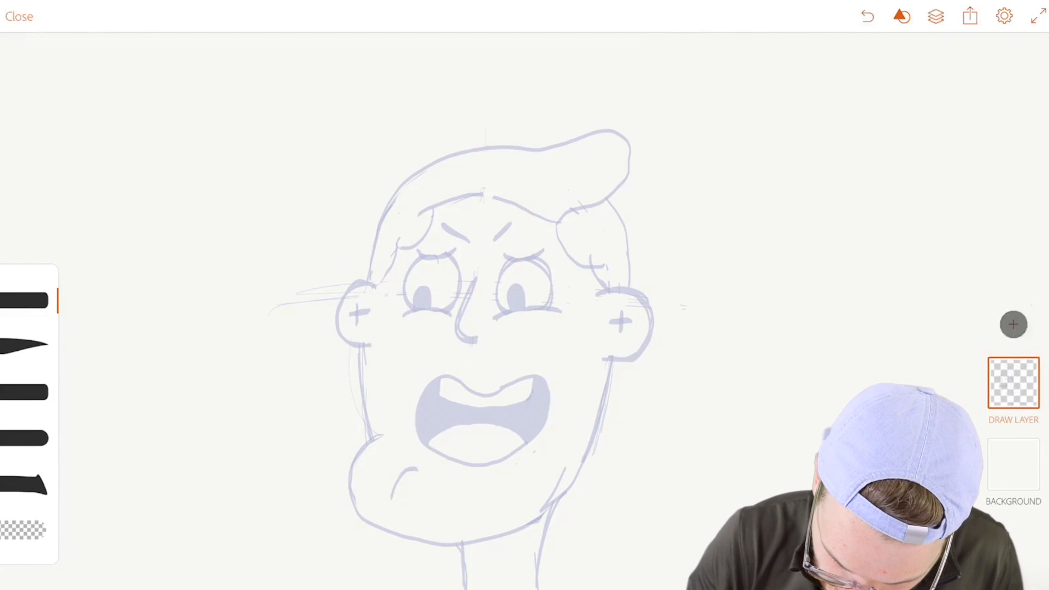
{"action": "left_click", "coordinate": [1012, 323]}
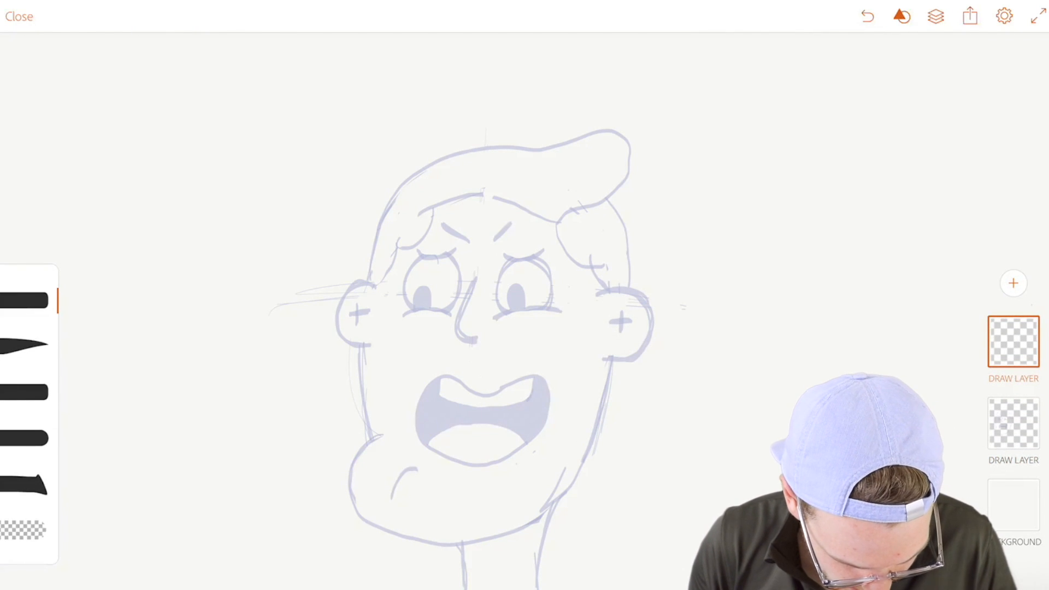
{"action": "left_click", "coordinate": [22, 435]}
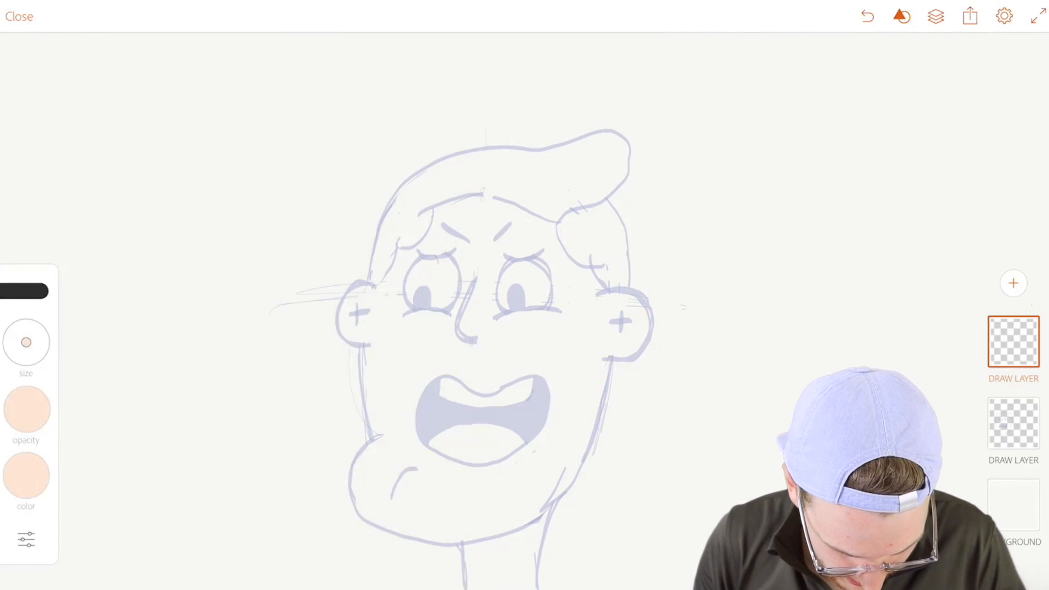
{"action": "left_click", "coordinate": [22, 476]}
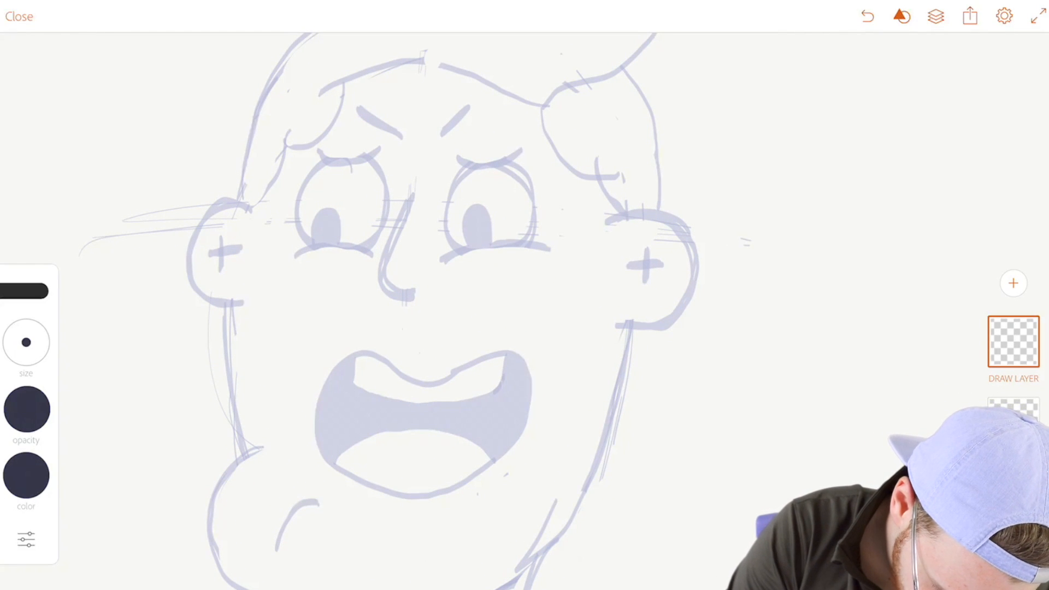
Ink the left ear, the left side of the face and one angry eye in dark lines.
{"action": "left_click_drag", "start_coordinate": [227, 293], "coordinate": [227, 334]}
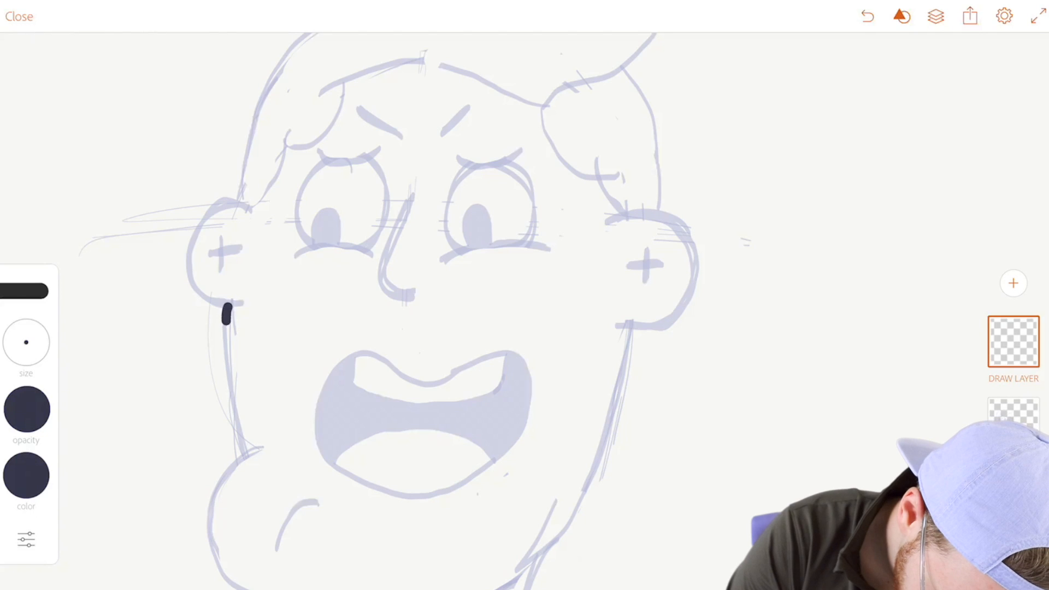
{"action": "left_click_drag", "start_coordinate": [227, 308], "coordinate": [241, 448]}
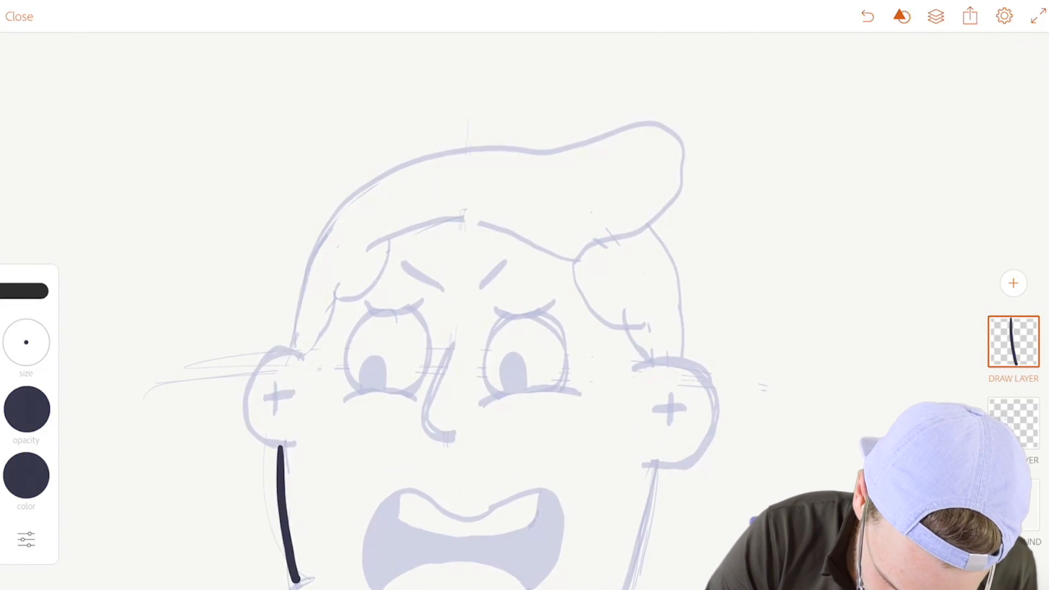
{"action": "left_click_drag", "start_coordinate": [448, 331], "coordinate": [438, 381]}
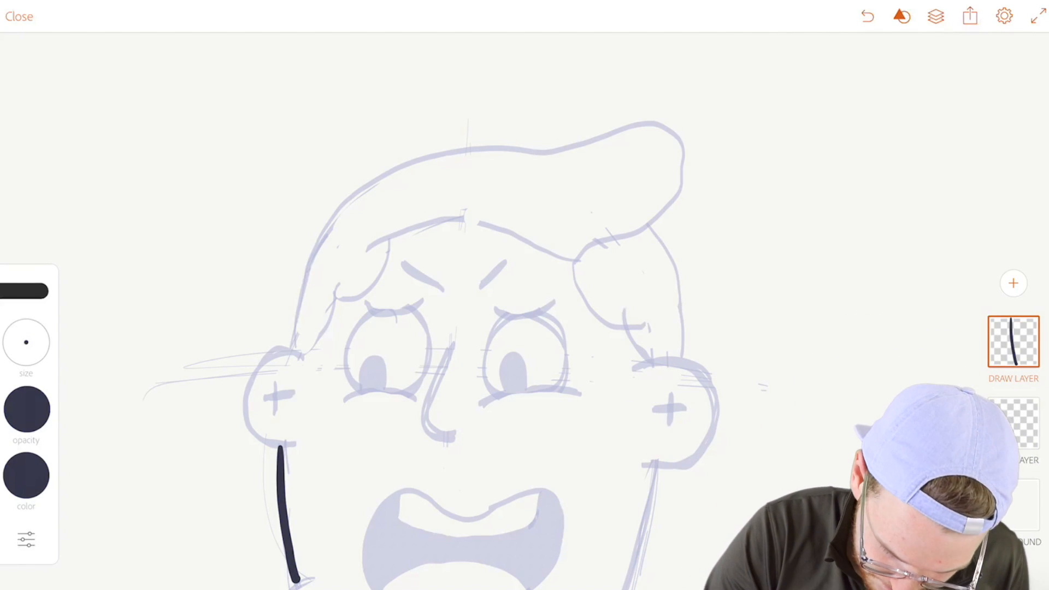
{"action": "left_click_drag", "start_coordinate": [451, 344], "coordinate": [432, 421]}
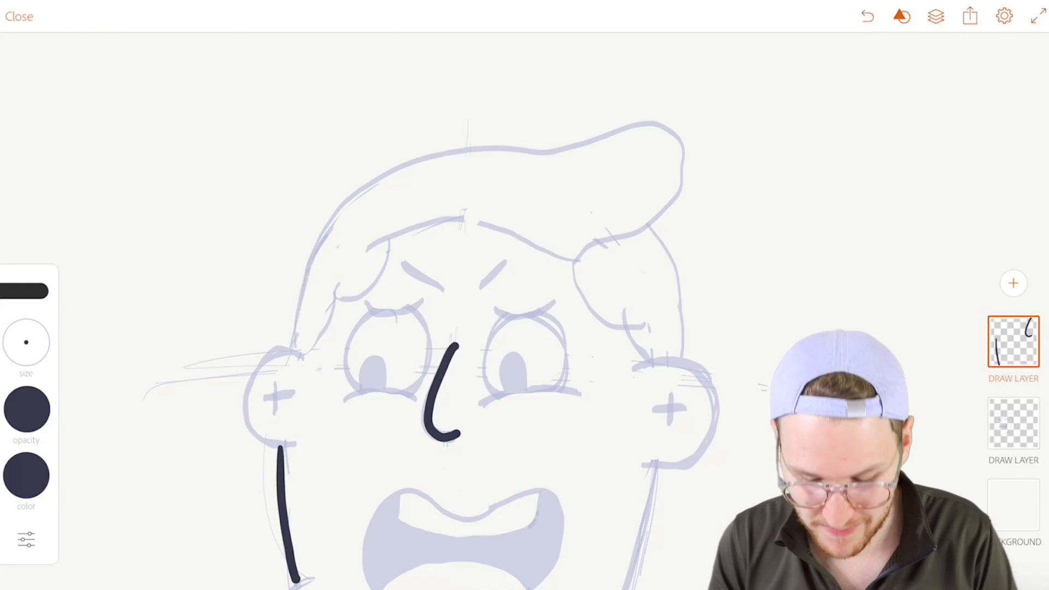
Duplicate the eye layer, move the copy into the left eye socket, and merge both eyes onto one layer.
{"action": "left_click", "coordinate": [1013, 283]}
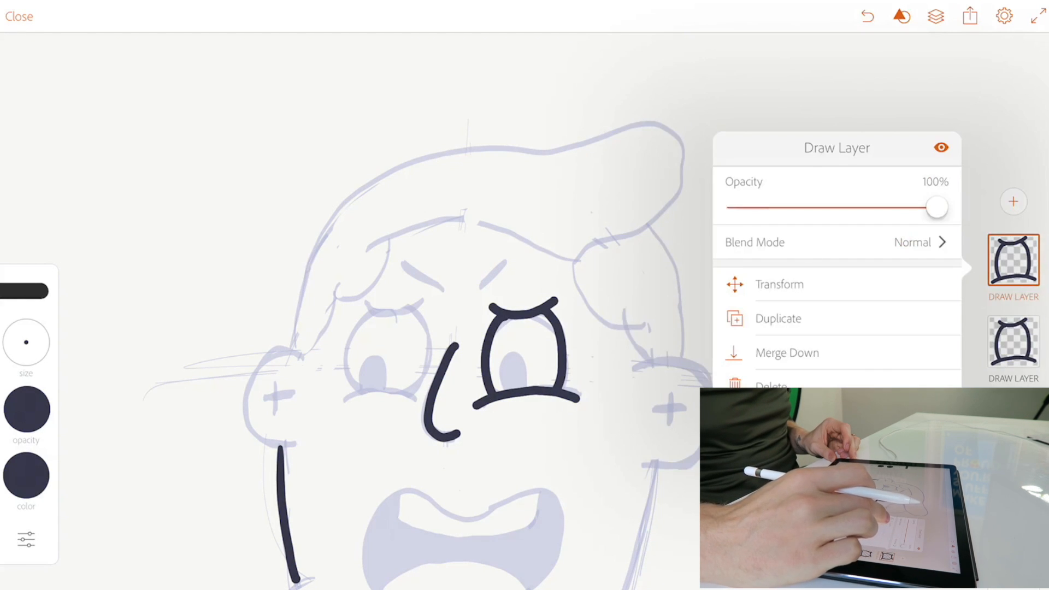
{"action": "left_click", "coordinate": [779, 284]}
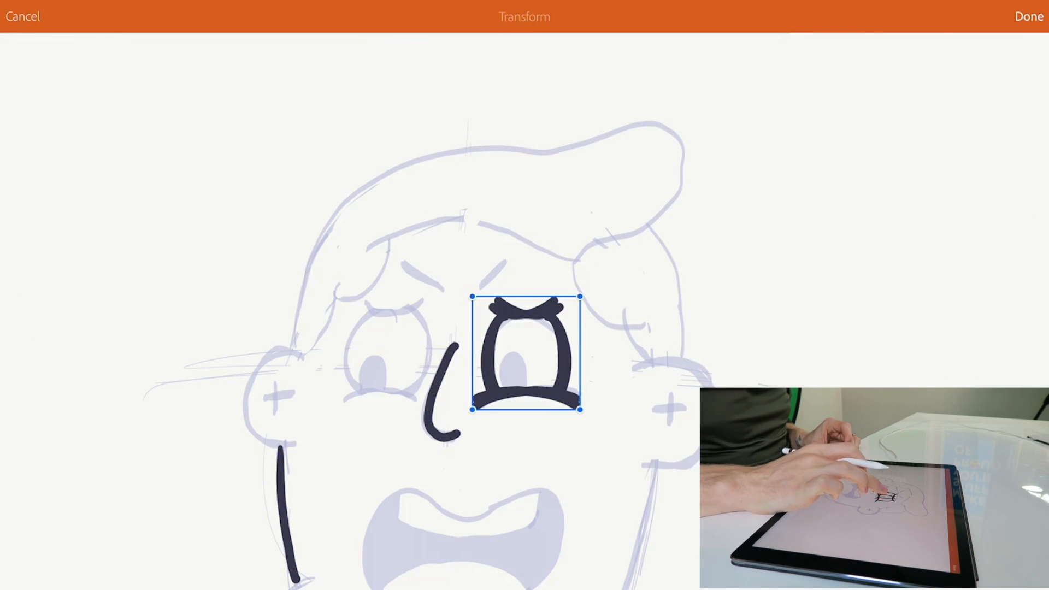
{"action": "left_click_drag", "start_coordinate": [525, 353], "coordinate": [381, 353]}
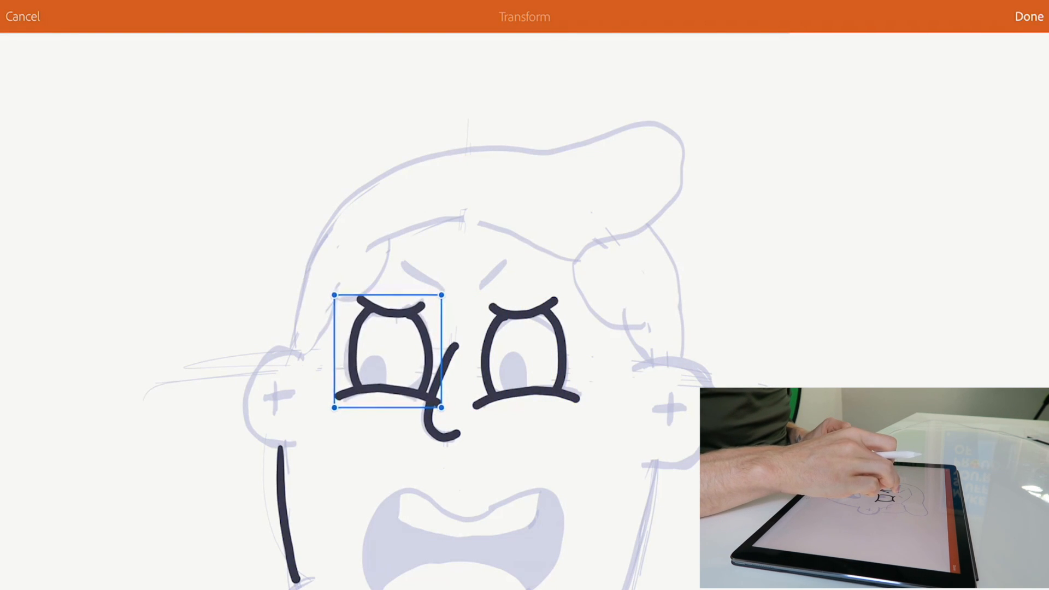
{"action": "left_click", "coordinate": [1031, 14]}
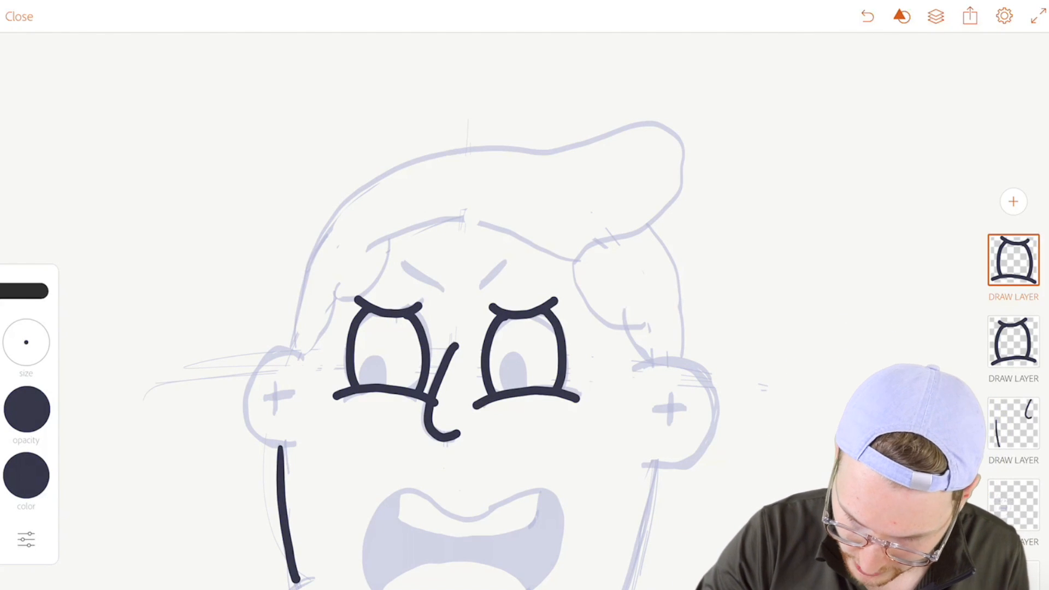
{"action": "left_click", "coordinate": [1012, 261]}
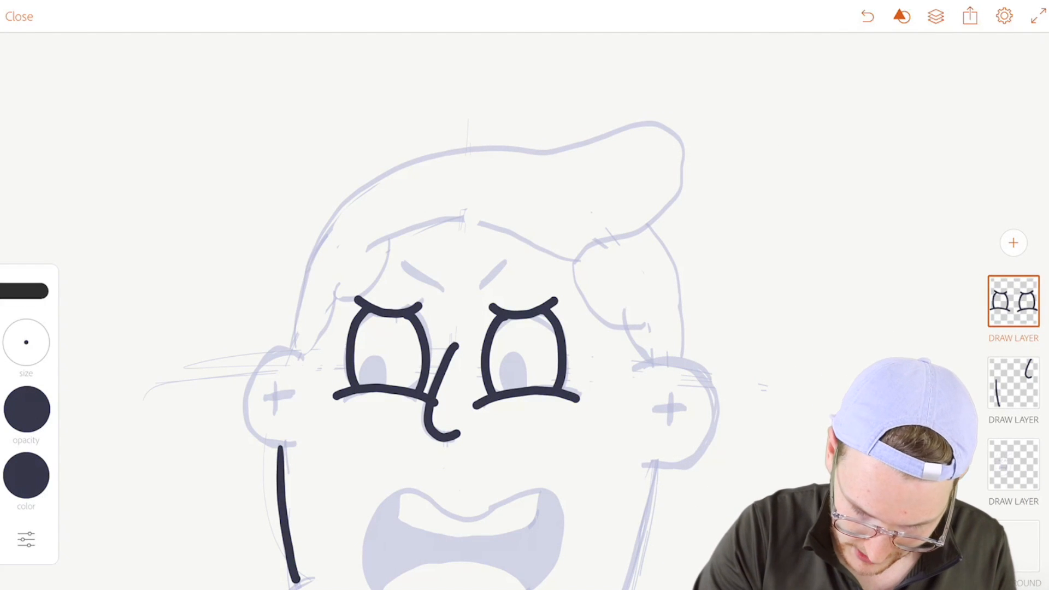
{"action": "left_click", "coordinate": [1012, 388]}
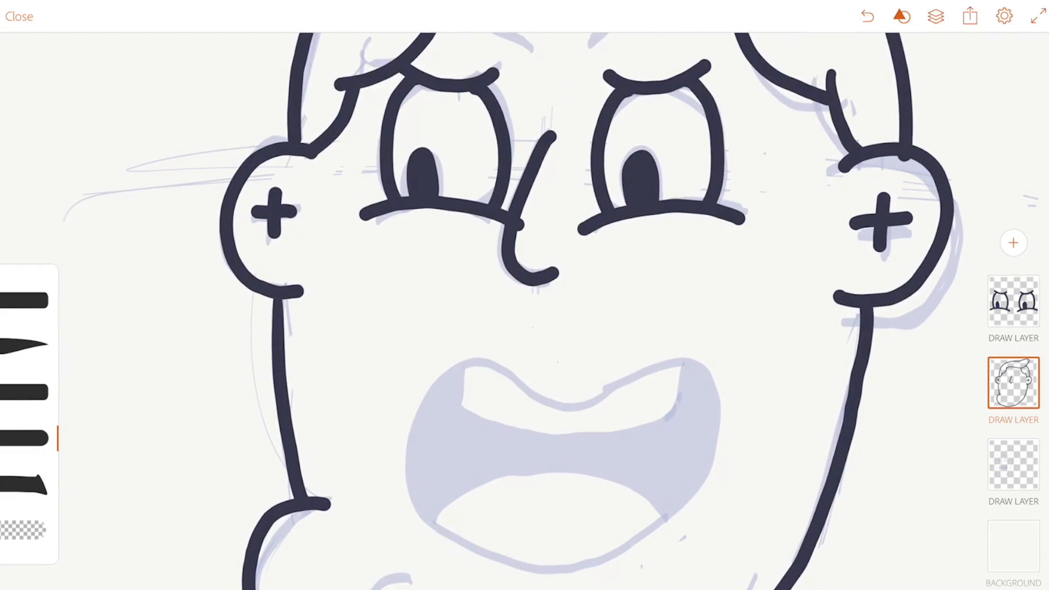
Ink the remaining face outline in dark and hide the rough sketch layer.
{"action": "left_click_drag", "start_coordinate": [561, 401], "coordinate": [649, 361]}
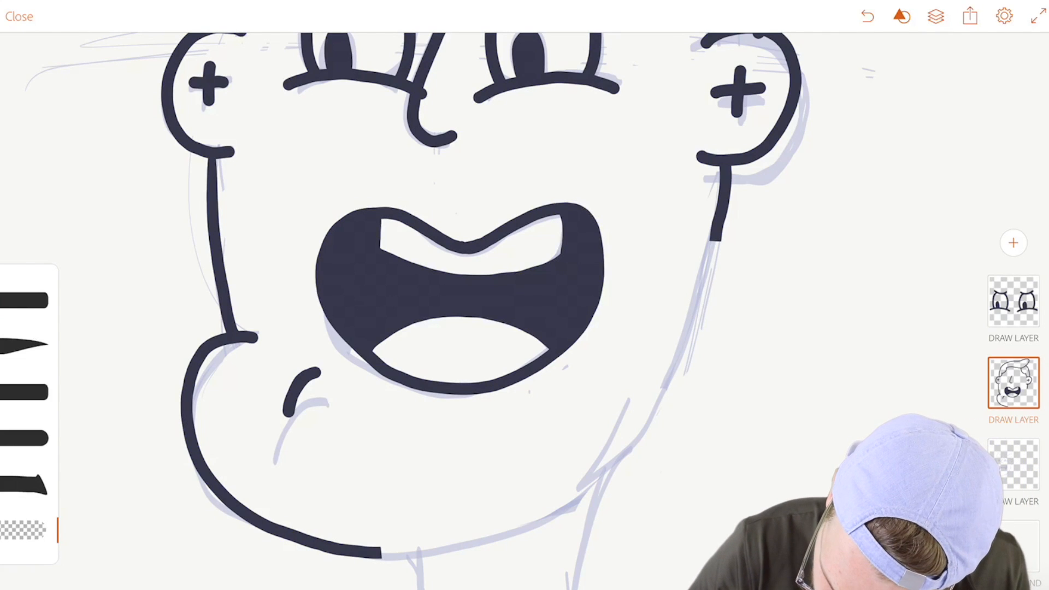
{"action": "left_click", "coordinate": [1014, 387]}
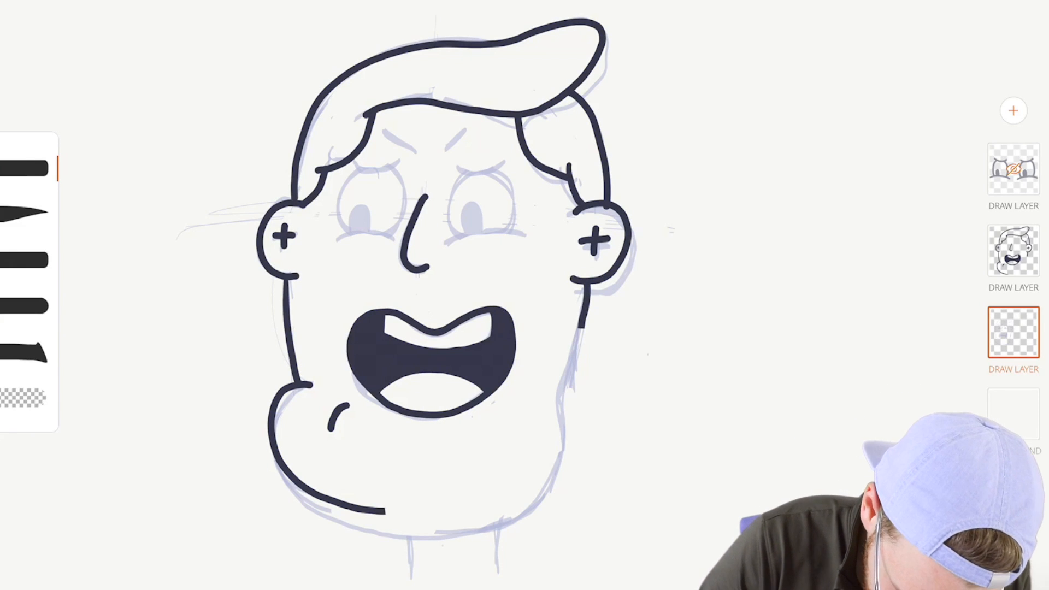
{"action": "left_click", "coordinate": [1014, 258]}
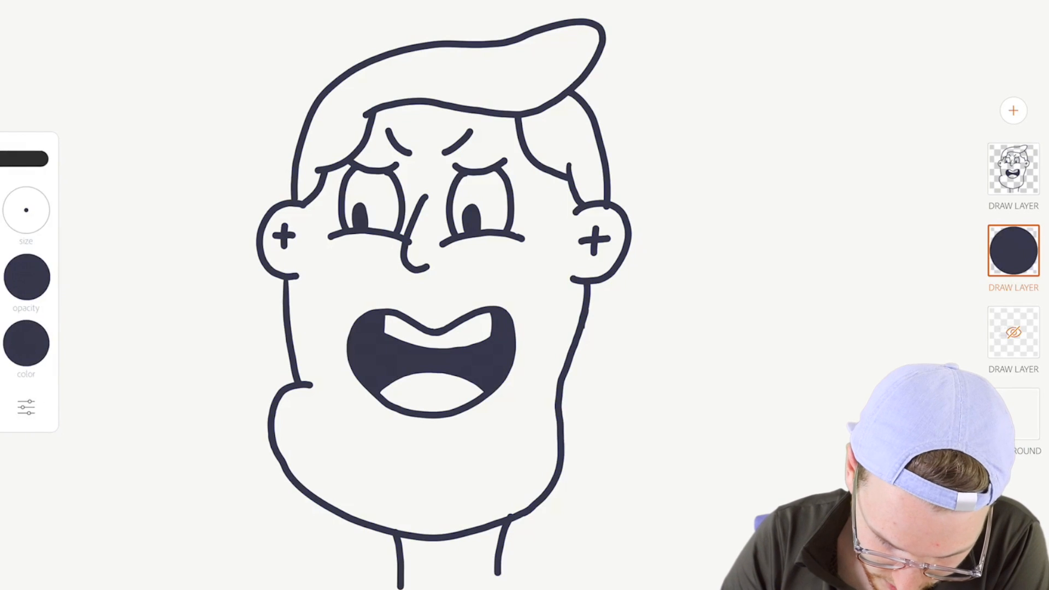
Pick the fill colour for the face and add a blank shading layer above the colours.
{"action": "left_click", "coordinate": [26, 343]}
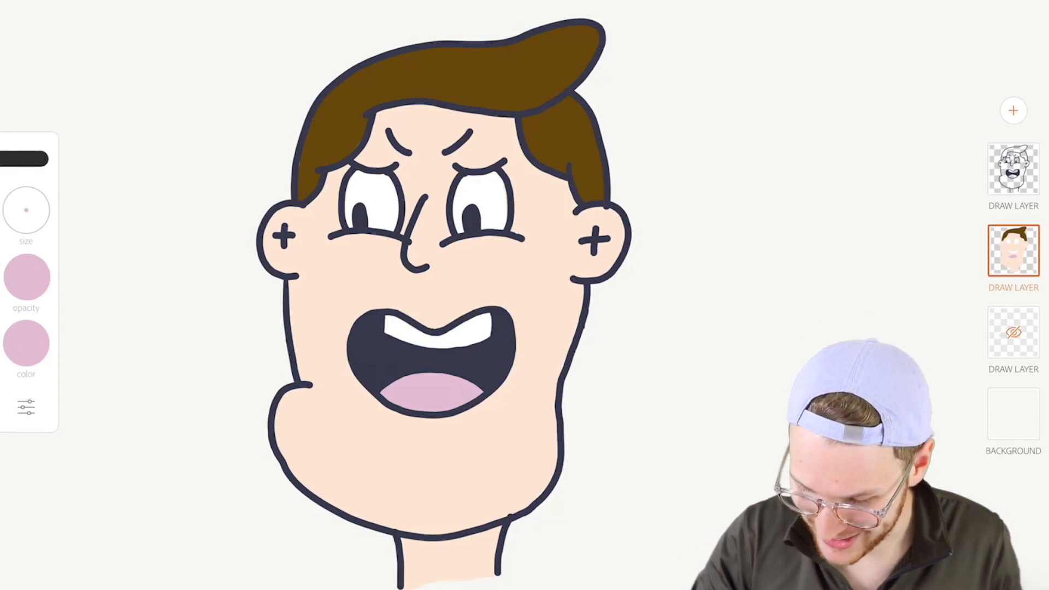
{"action": "left_click", "coordinate": [1013, 110]}
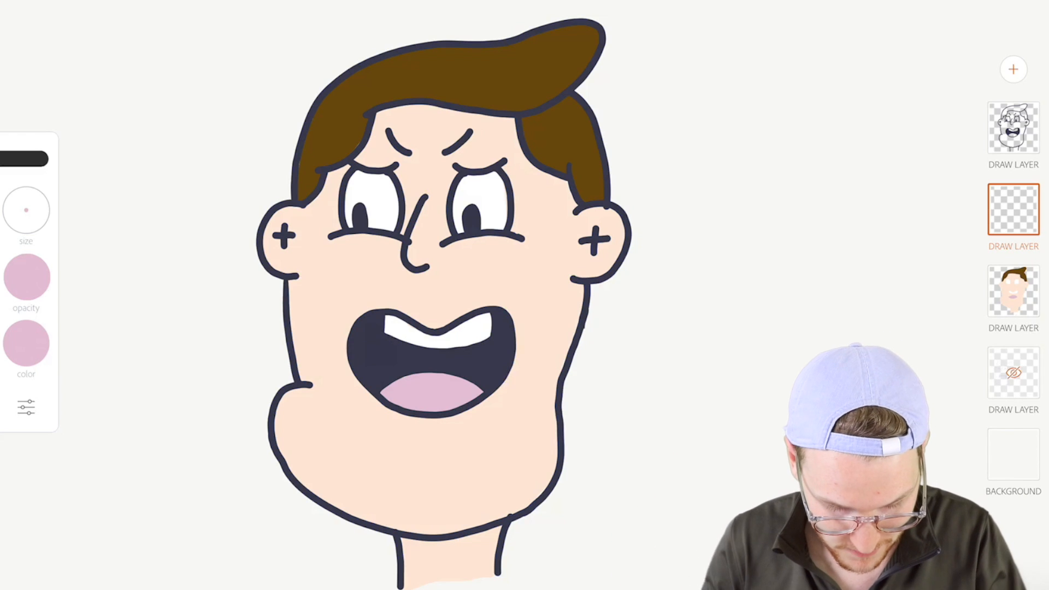
Lower the new shading layer's opacity to 20% in its layer settings.
{"action": "left_click", "coordinate": [26, 342]}
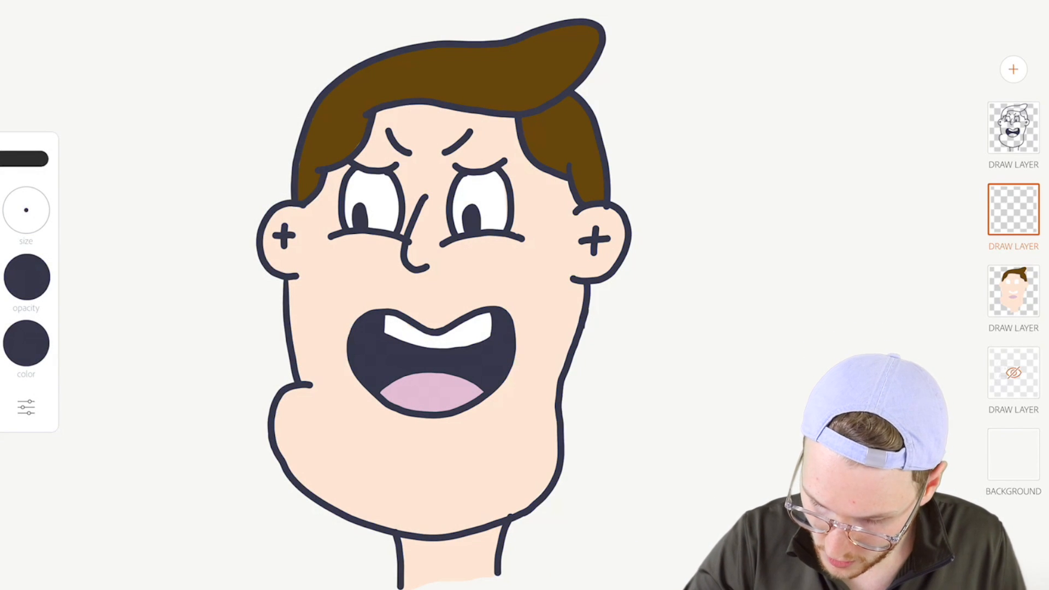
{"action": "left_click", "coordinate": [1013, 215]}
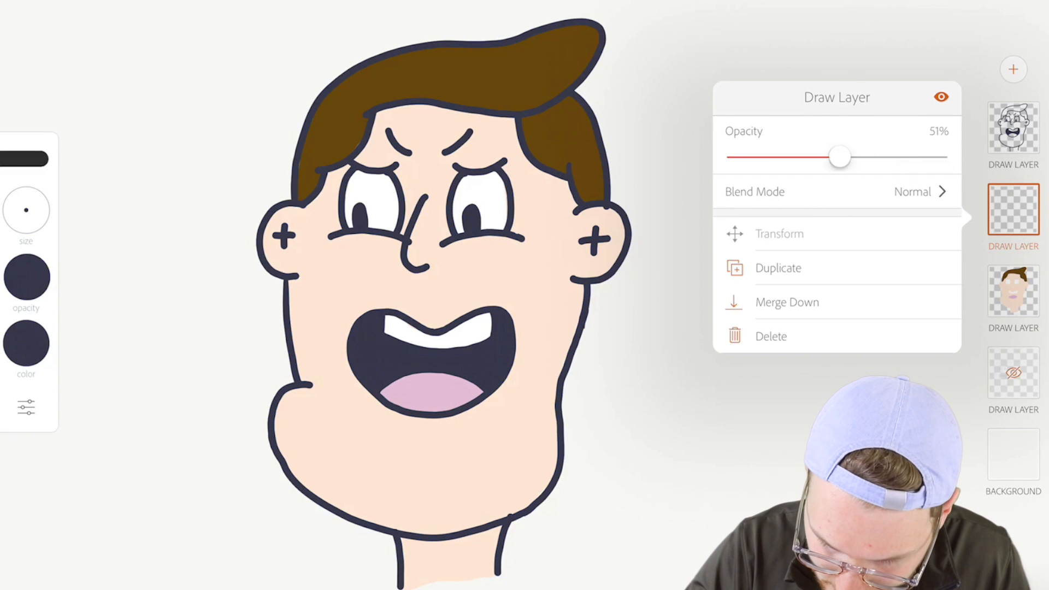
{"action": "left_click_drag", "start_coordinate": [839, 156], "coordinate": [776, 156]}
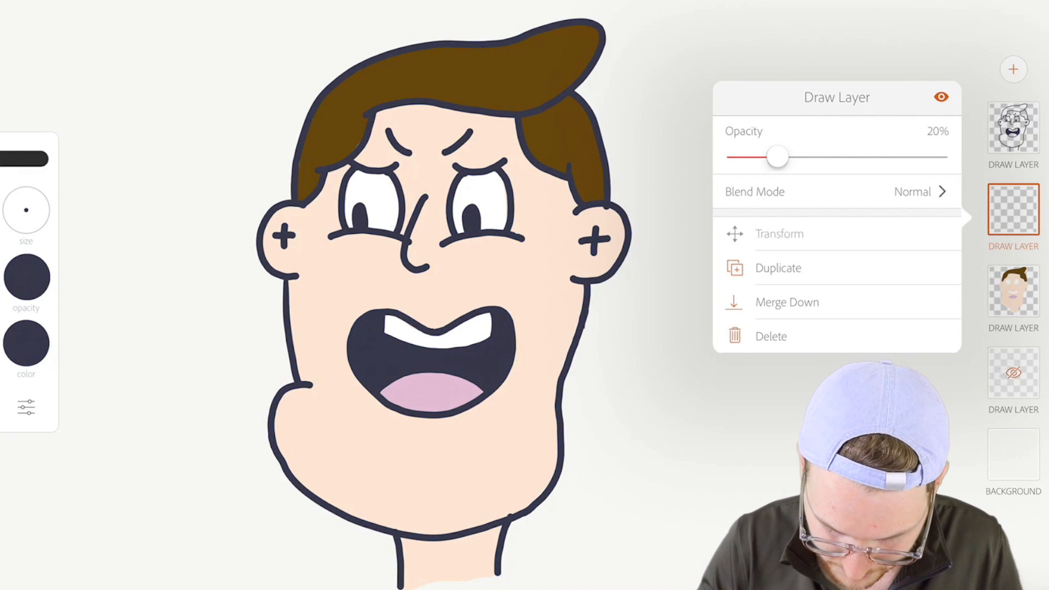
{"action": "left_click", "coordinate": [1014, 215]}
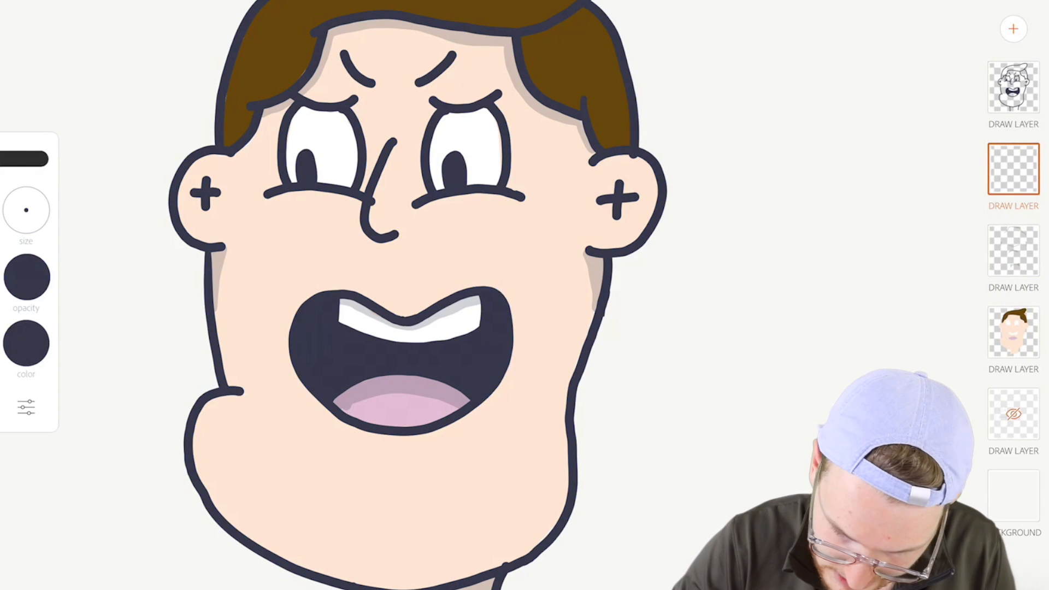
Adjust the opacity of the second shading layer in its settings.
{"action": "left_click", "coordinate": [1014, 172]}
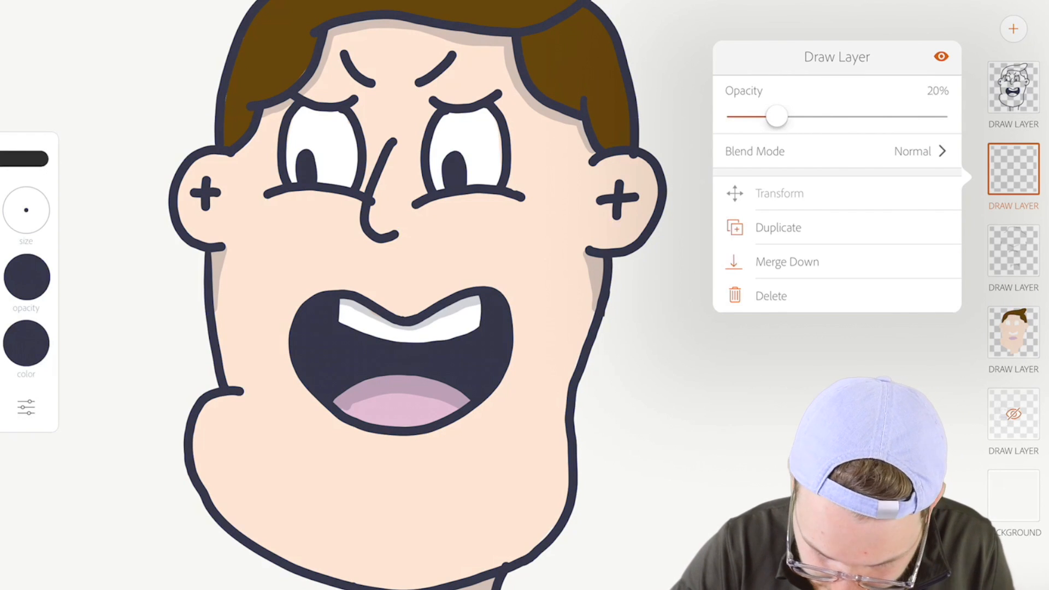
{"action": "left_click_drag", "start_coordinate": [776, 115], "coordinate": [840, 116]}
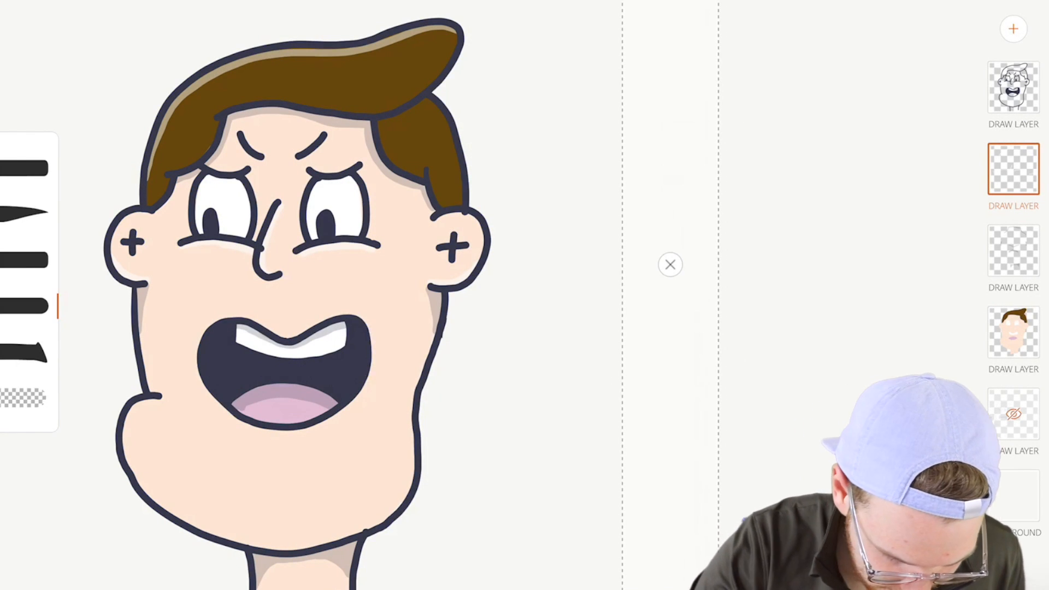
Make the top ink outline layer the active layer.
{"action": "left_click", "coordinate": [1014, 87]}
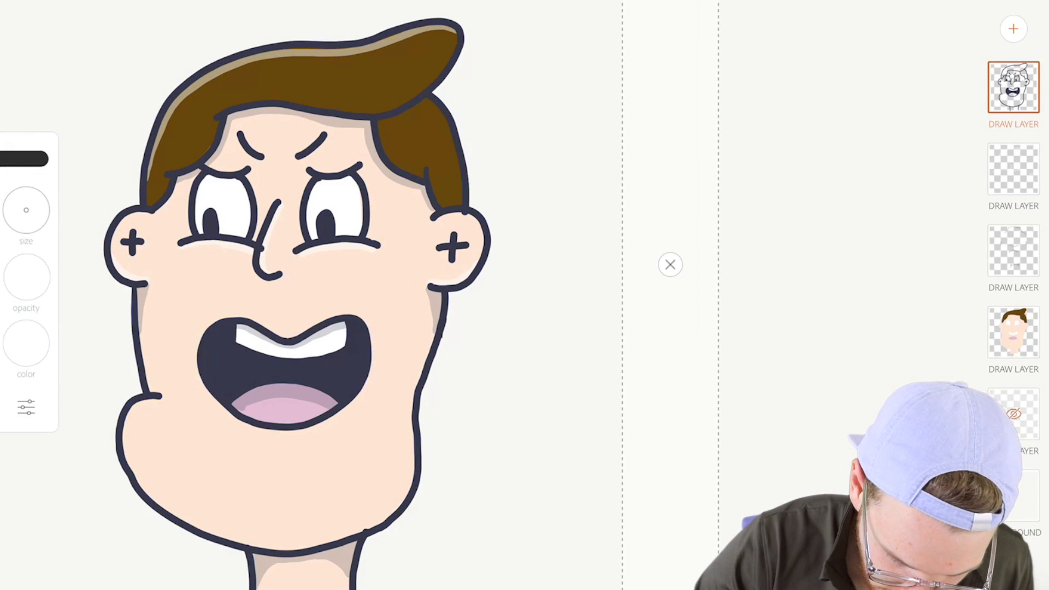